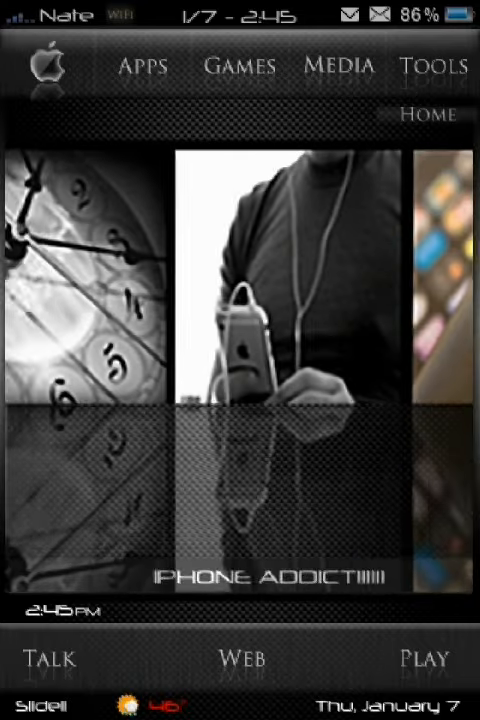
Show the Apple-logo dropdown with Mail, Contacts and Messages, then the Games dropdown.
{"action": "left_click", "coordinate": [48, 64]}
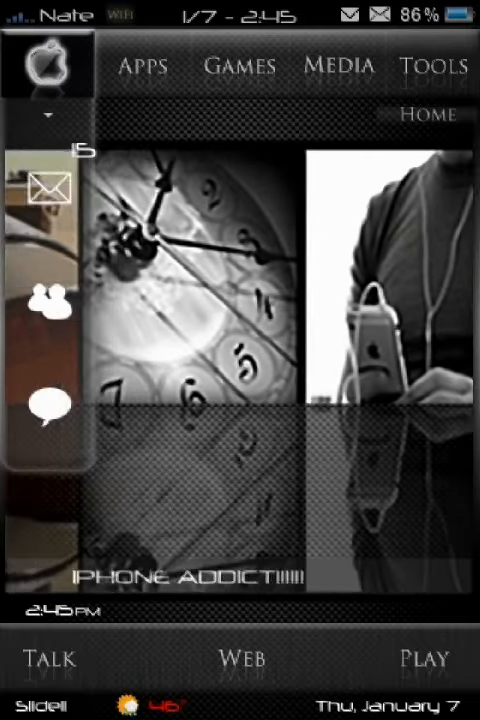
{"action": "left_click", "coordinate": [144, 66]}
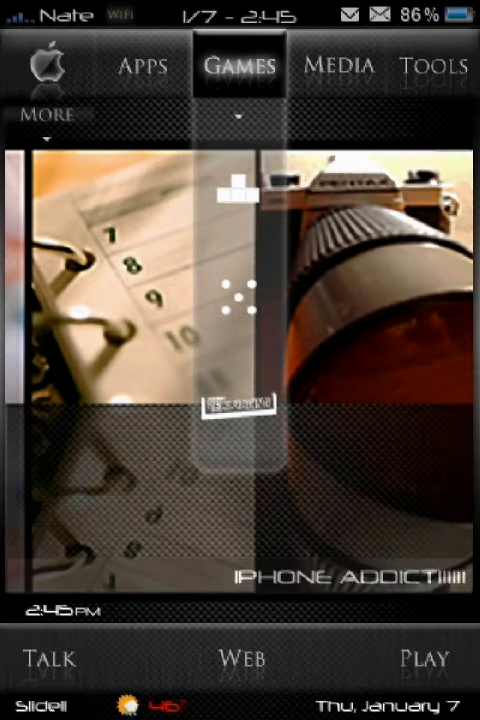
Show the Media dropdown with YouTube, Pandora and iPod, then bring up the SBSettings panel.
{"action": "left_click", "coordinate": [340, 64]}
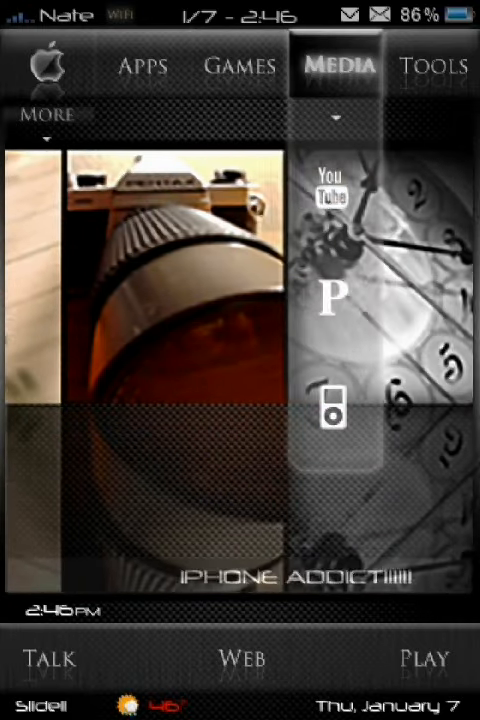
{"action": "left_click", "coordinate": [432, 66]}
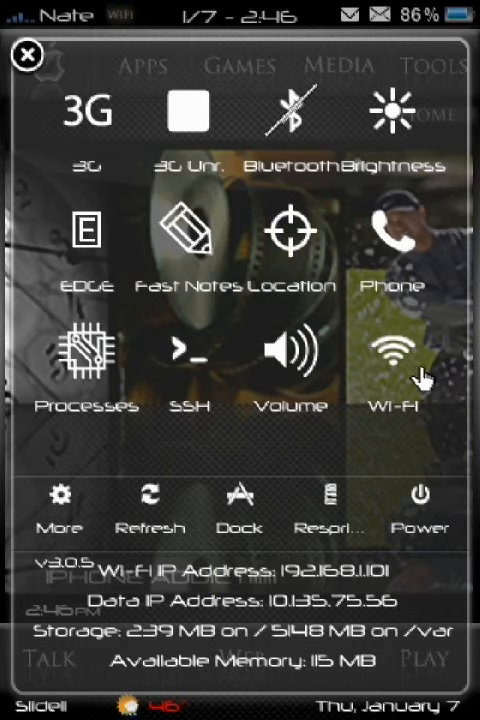
View the SBSettings Processes list with ScreenSplitr and Free Up Memory, then close it.
{"action": "left_click", "coordinate": [86, 360]}
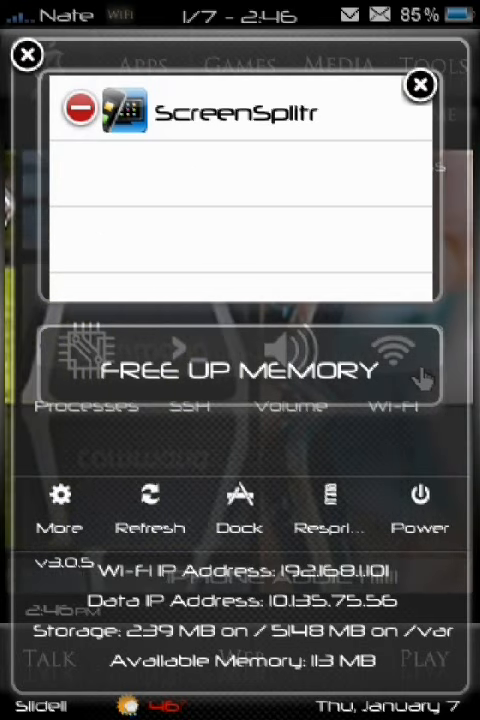
{"action": "left_click", "coordinate": [418, 84]}
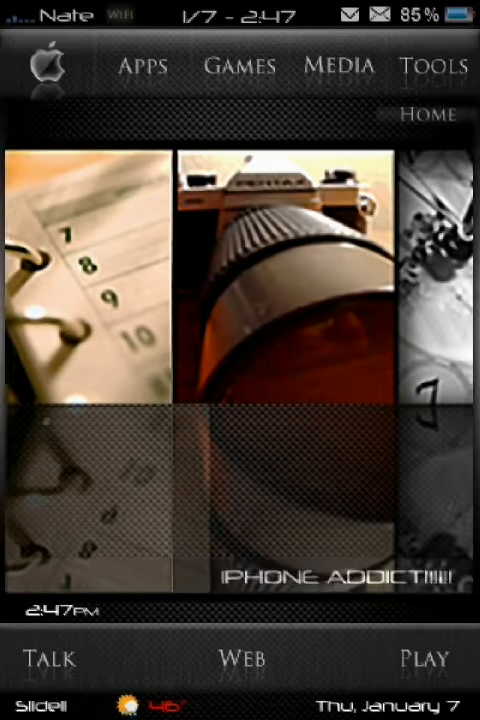
Scroll the photo wallpaper strip leftward to reach the iPod and App Store pictures.
{"action": "scroll", "scroll_direction": "left", "scroll_amount": 3}
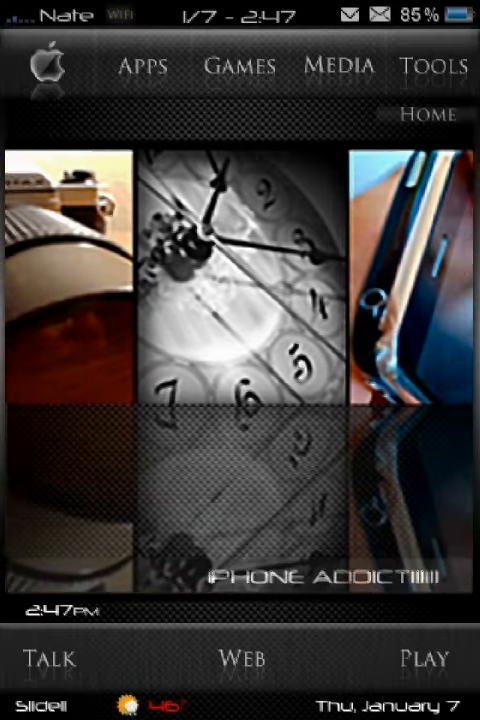
{"action": "scroll", "scroll_direction": "left", "scroll_amount": 3}
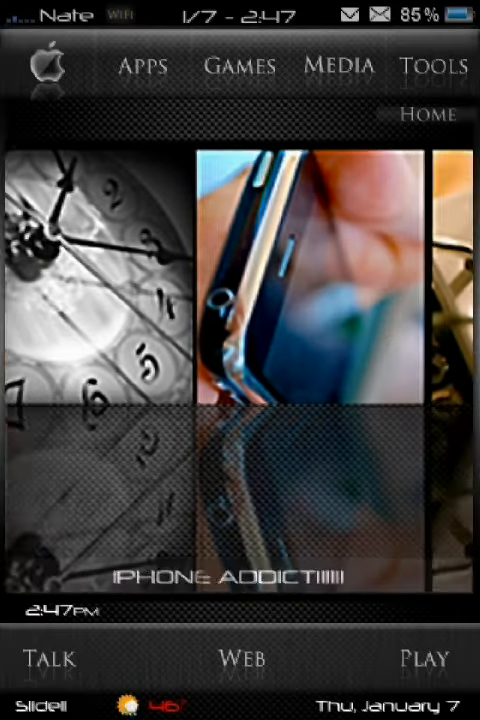
{"action": "scroll", "scroll_direction": "left", "scroll_amount": 3}
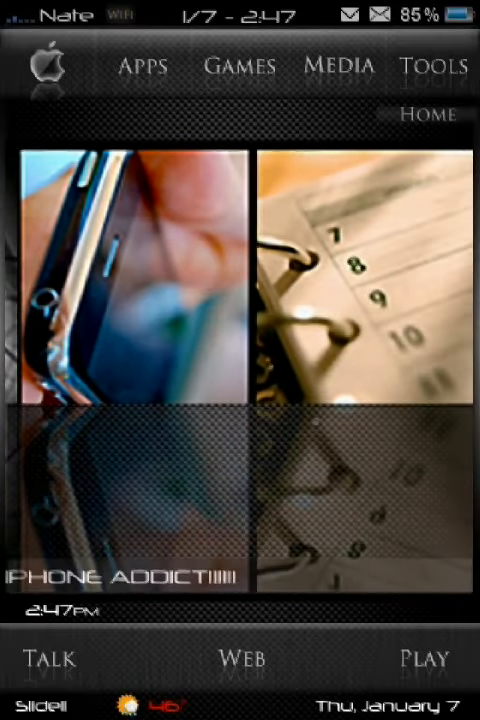
{"action": "scroll", "scroll_direction": "left", "scroll_amount": 3}
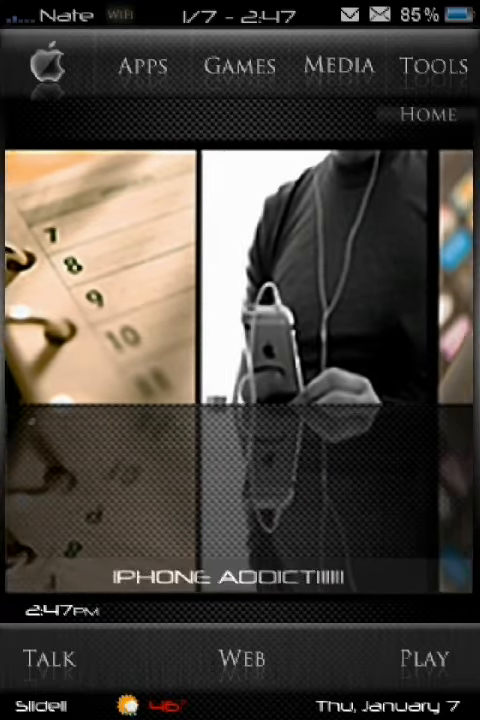
{"action": "scroll", "scroll_direction": "left", "scroll_amount": 3}
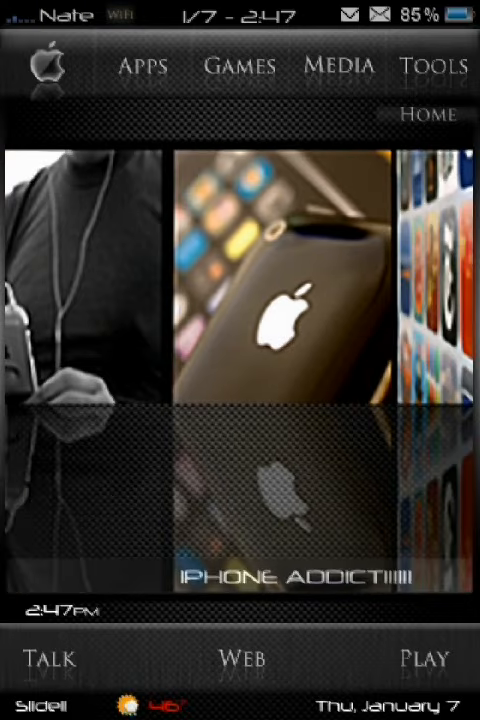
{"action": "scroll", "scroll_direction": "left", "scroll_amount": 3}
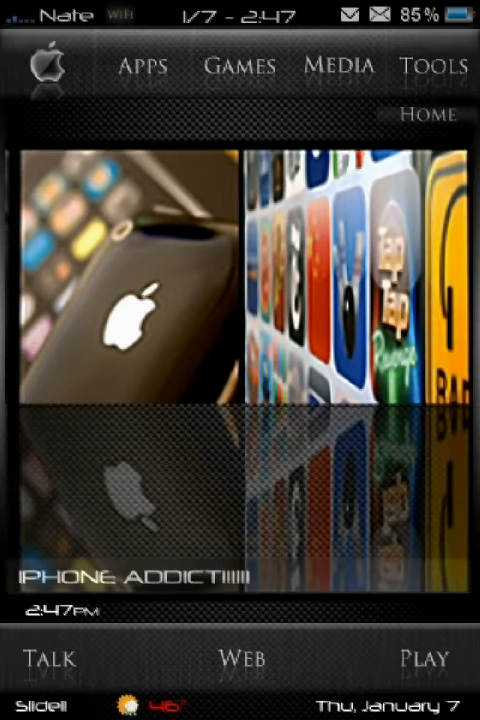